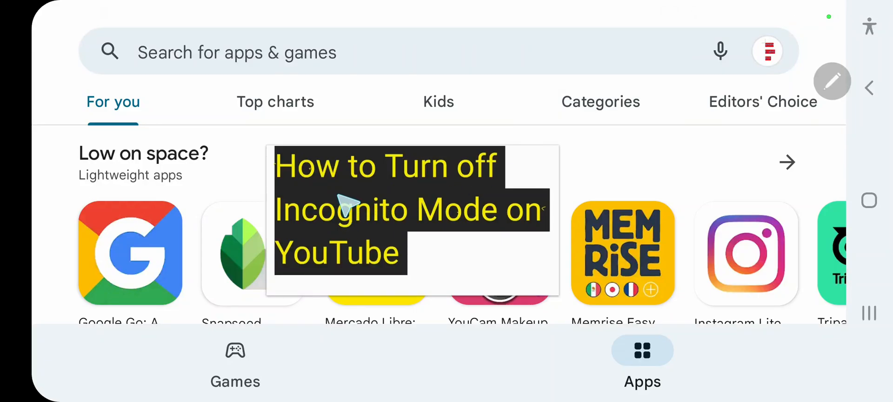
{"action": "mouse_move", "coordinate": [392, 228]}
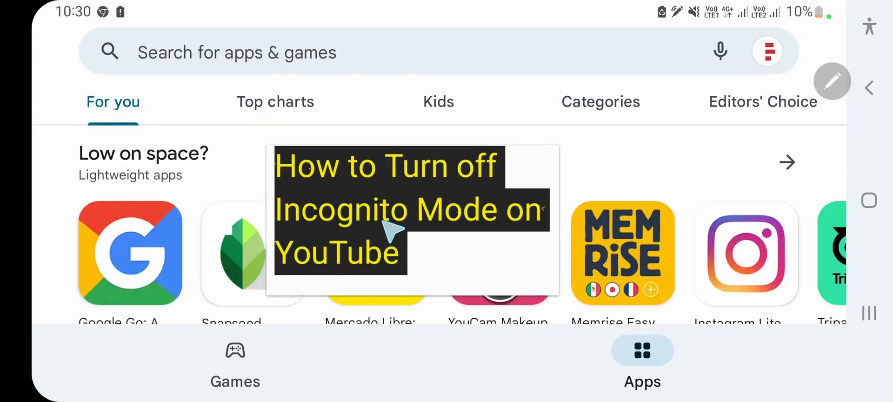
{"action": "mouse_move", "coordinate": [481, 247]}
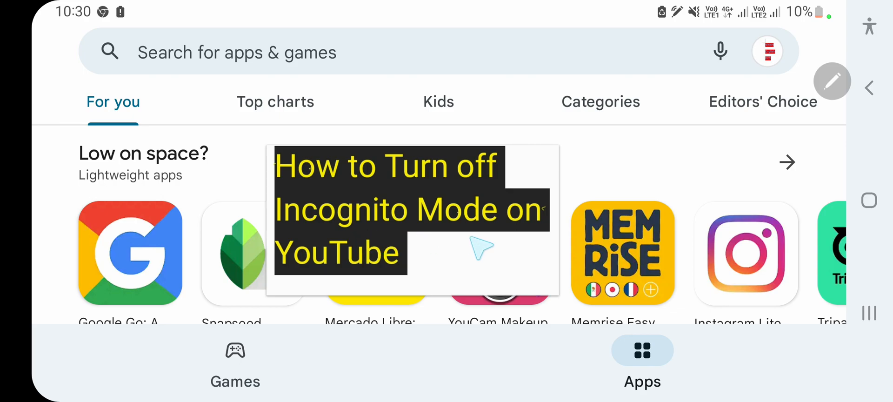
{"action": "mouse_move", "coordinate": [413, 191]}
{"action": "type", "text": "youtube"}
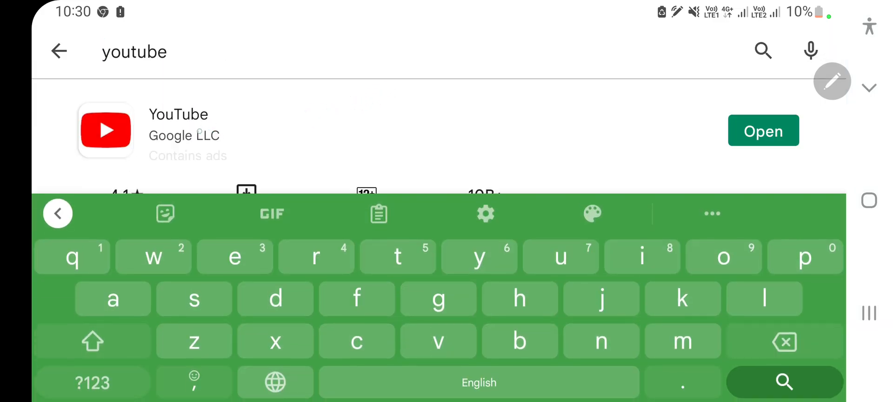
Step: Launch YouTube from its store listing and browse the signed-in home feed
{"action": "left_click", "coordinate": [763, 131]}
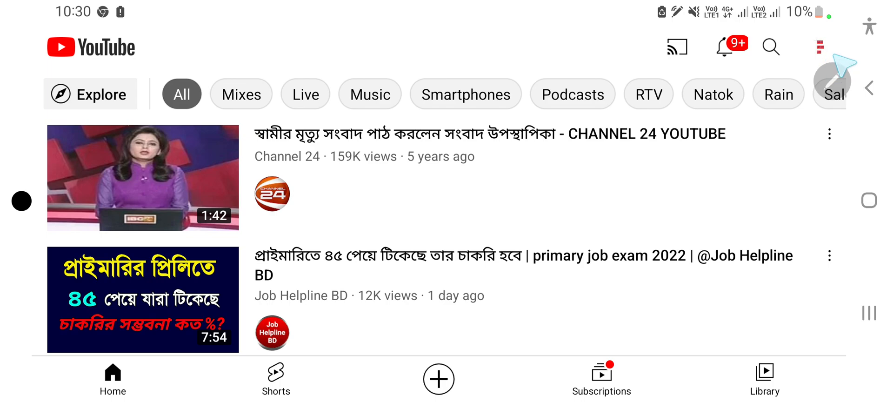
{"action": "scroll", "scroll_direction": "up", "scroll_amount": 3}
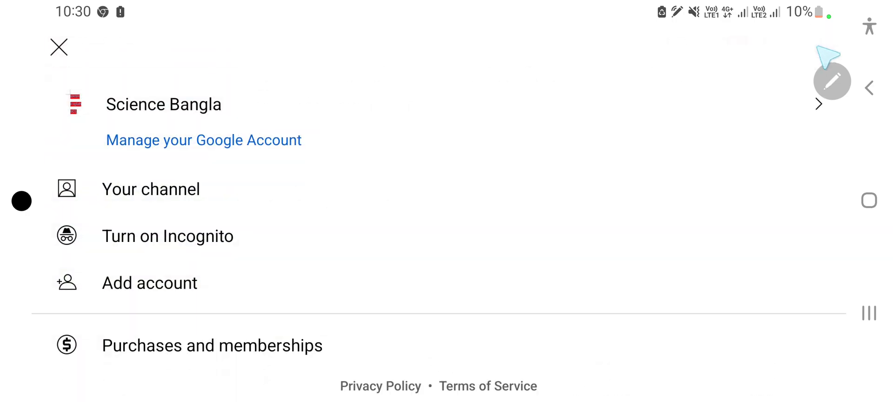
{"action": "mouse_move", "coordinate": [265, 207]}
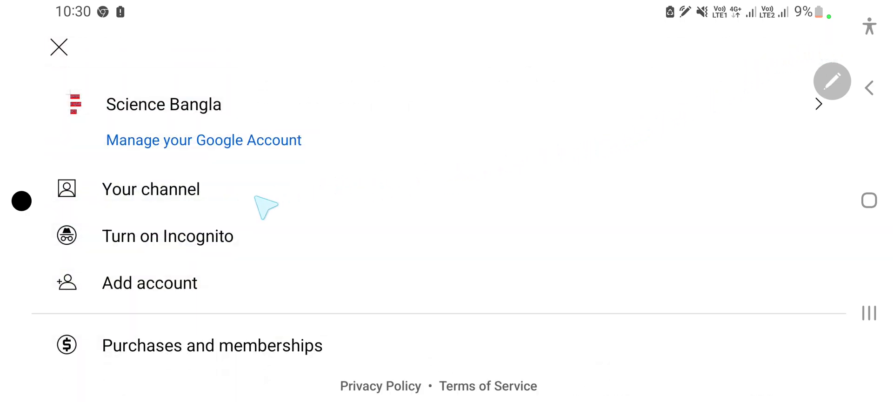
{"action": "mouse_move", "coordinate": [209, 198]}
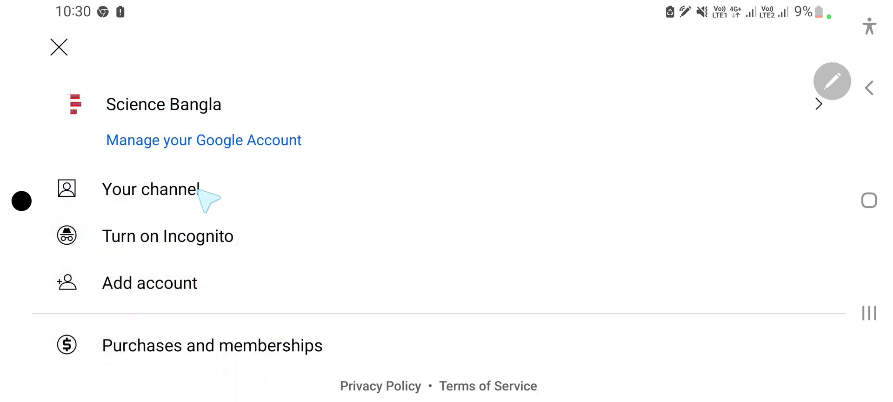
{"action": "mouse_move", "coordinate": [234, 259]}
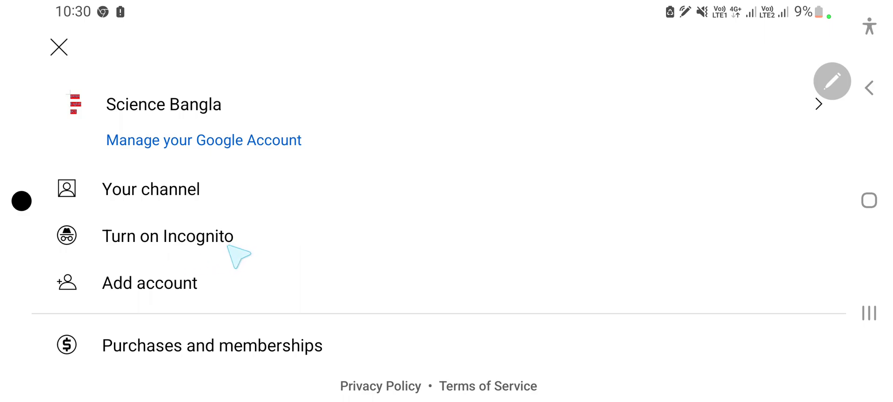
{"action": "mouse_move", "coordinate": [179, 261]}
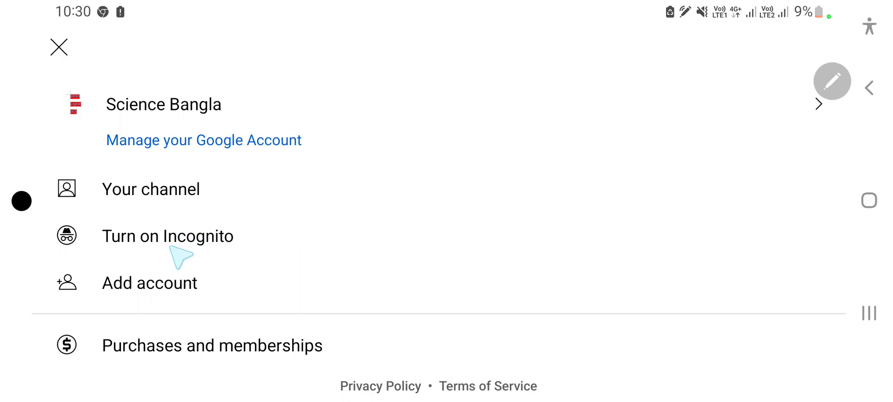
{"action": "mouse_move", "coordinate": [234, 260]}
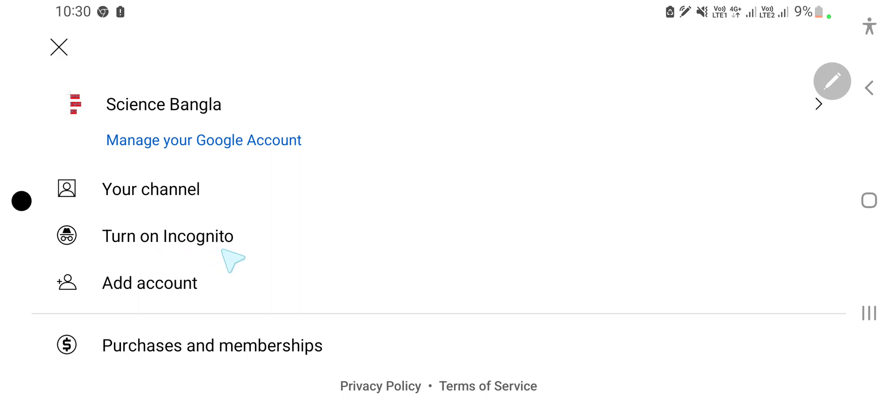
{"action": "mouse_move", "coordinate": [171, 244]}
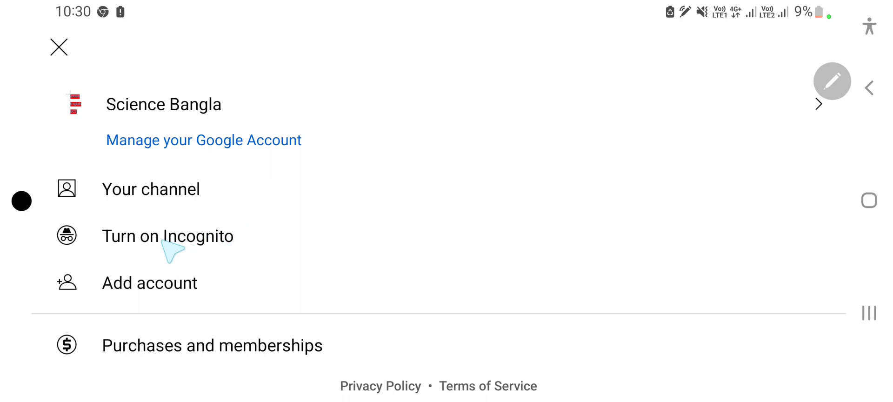
Step: Turn on Incognito and dismiss the 'You've gone incognito' notice with GOT IT
{"action": "left_click", "coordinate": [167, 235]}
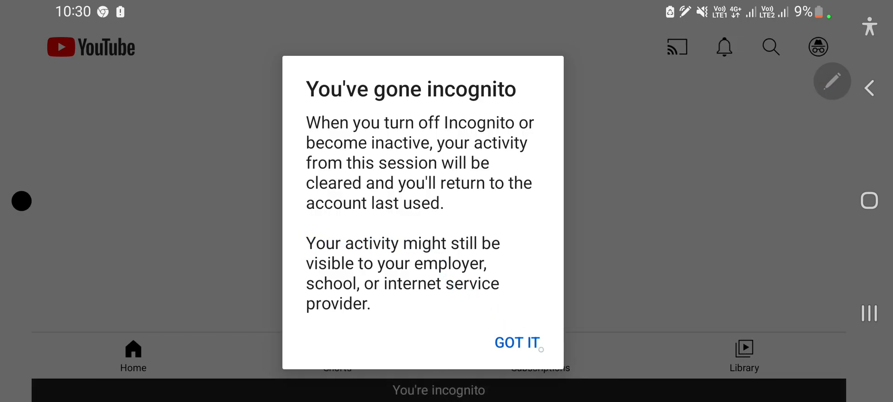
{"action": "left_click", "coordinate": [517, 342]}
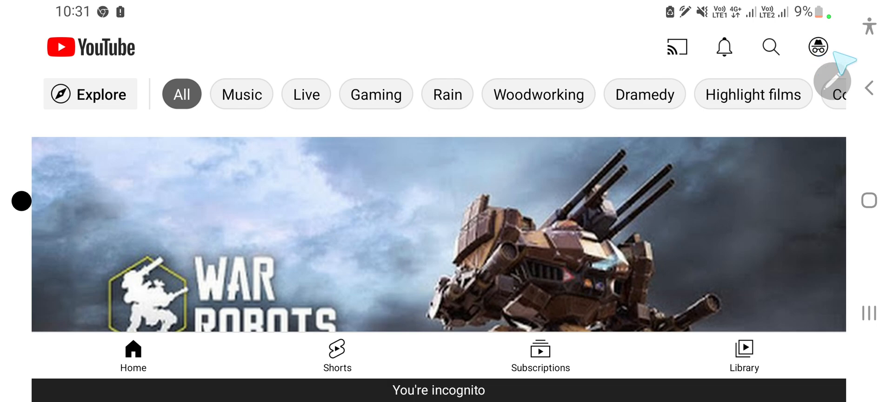
{"action": "mouse_move", "coordinate": [775, 138]}
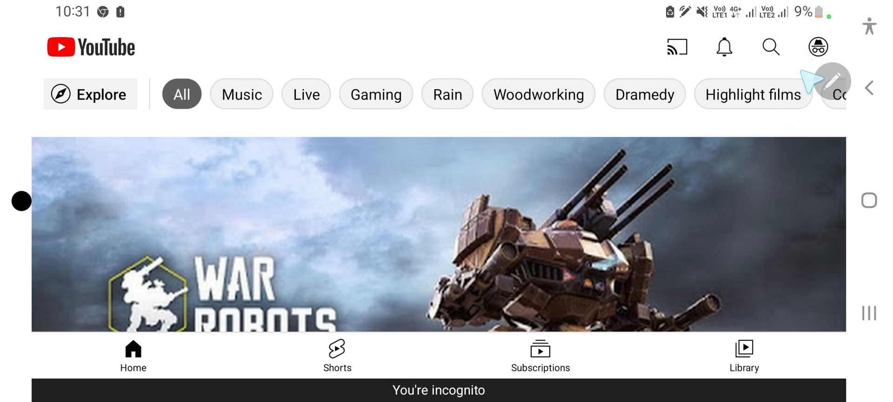
Step: From the incognito account menu, turn off Incognito to restore the signed-in feed
{"action": "left_click", "coordinate": [817, 46]}
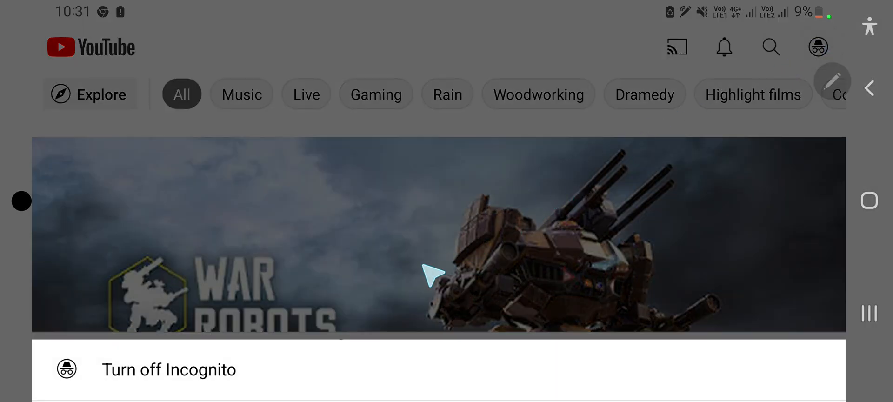
{"action": "mouse_move", "coordinate": [171, 393]}
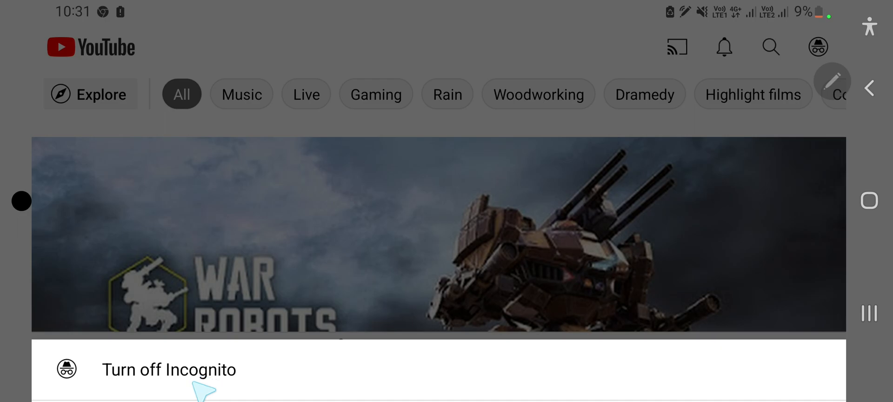
{"action": "left_click", "coordinate": [169, 369]}
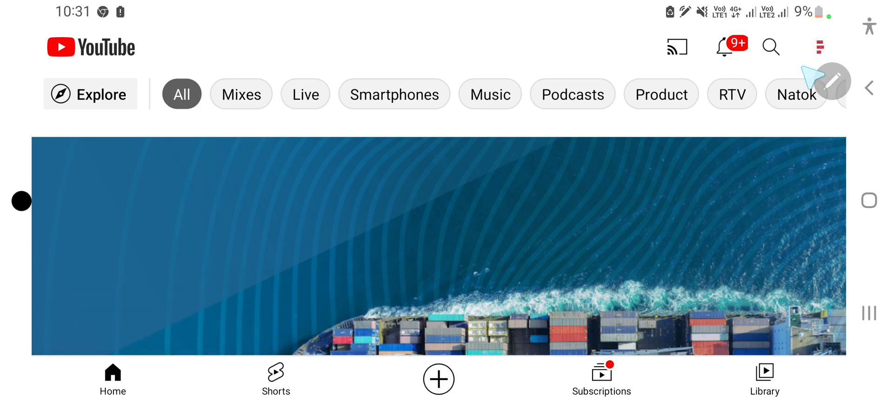
{"action": "mouse_move", "coordinate": [774, 164]}
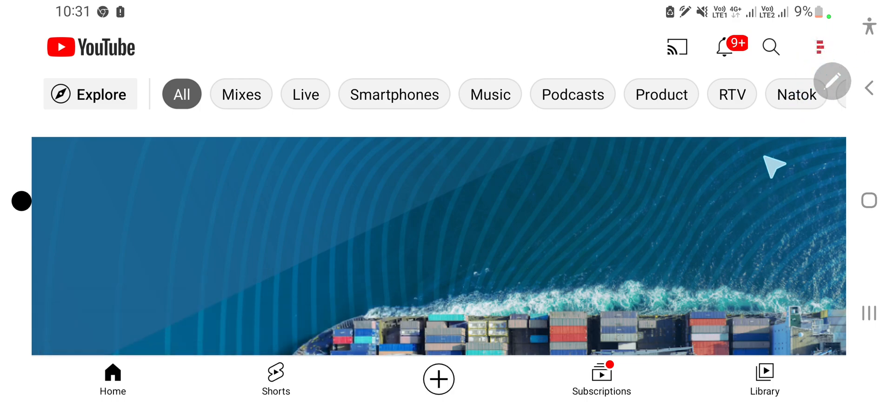
{"action": "mouse_move", "coordinate": [775, 153]}
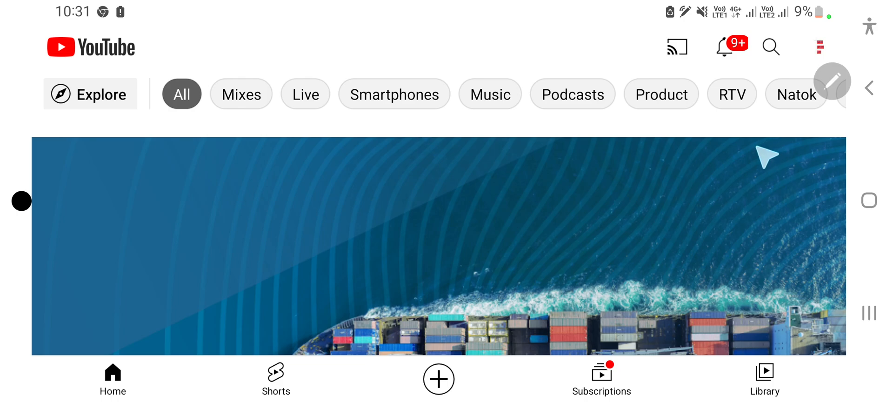
{"action": "mouse_move", "coordinate": [796, 218]}
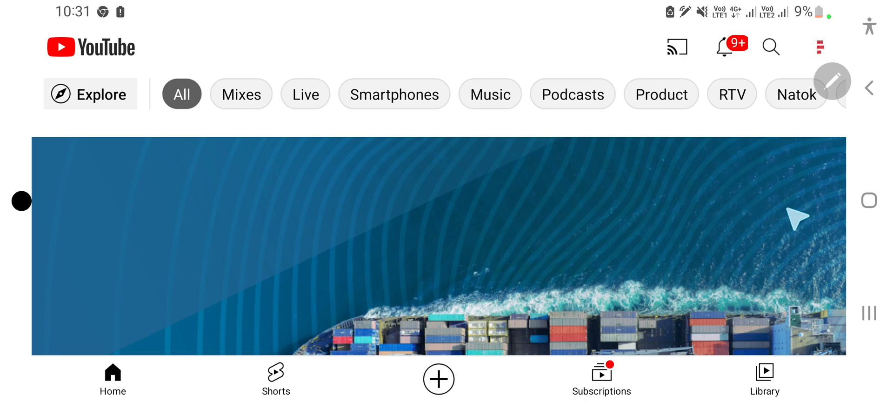